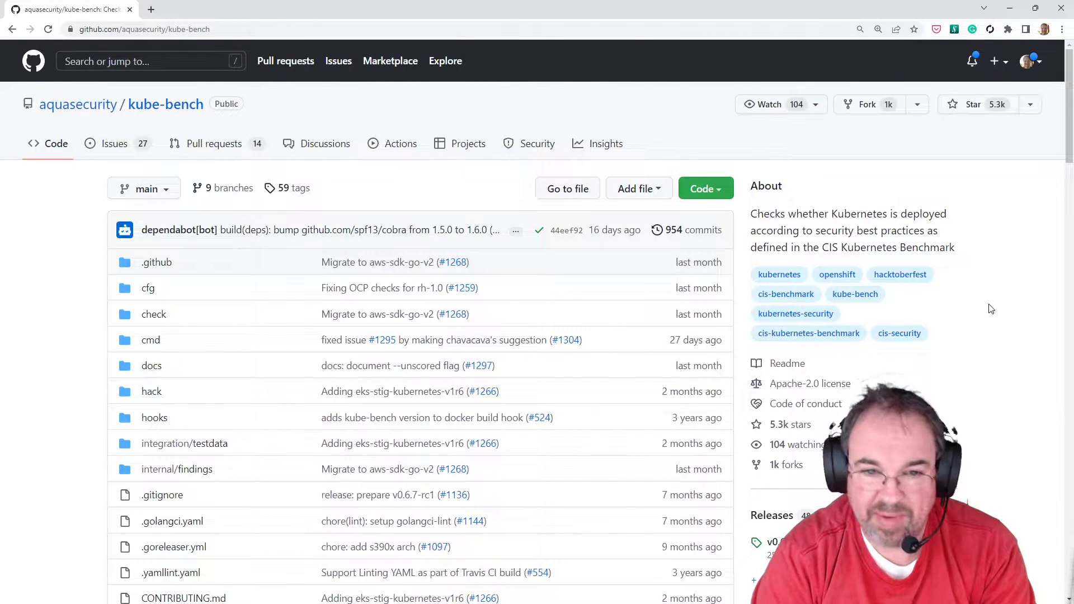
mouse_move(996, 340)
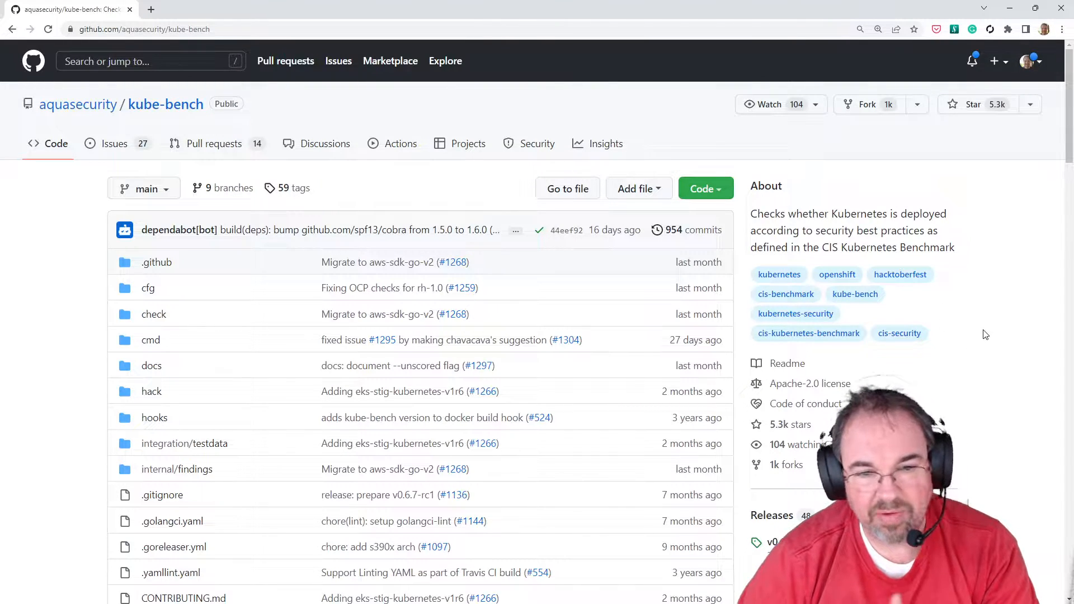
mouse_move(661, 387)
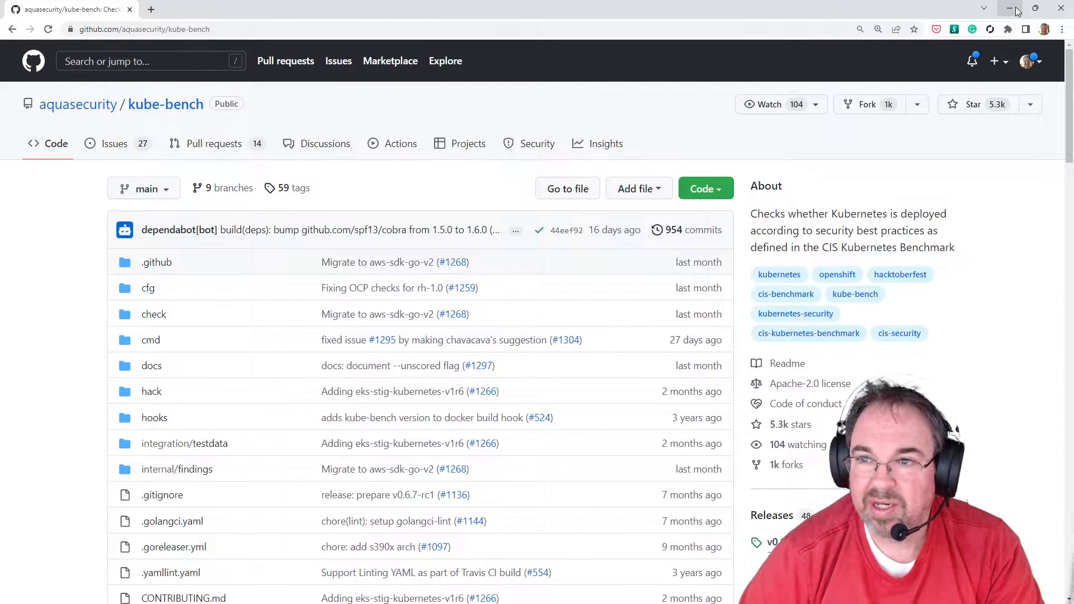
Clear the terminal and page through kube-bench-job-eks.yml with less
click(199, 9)
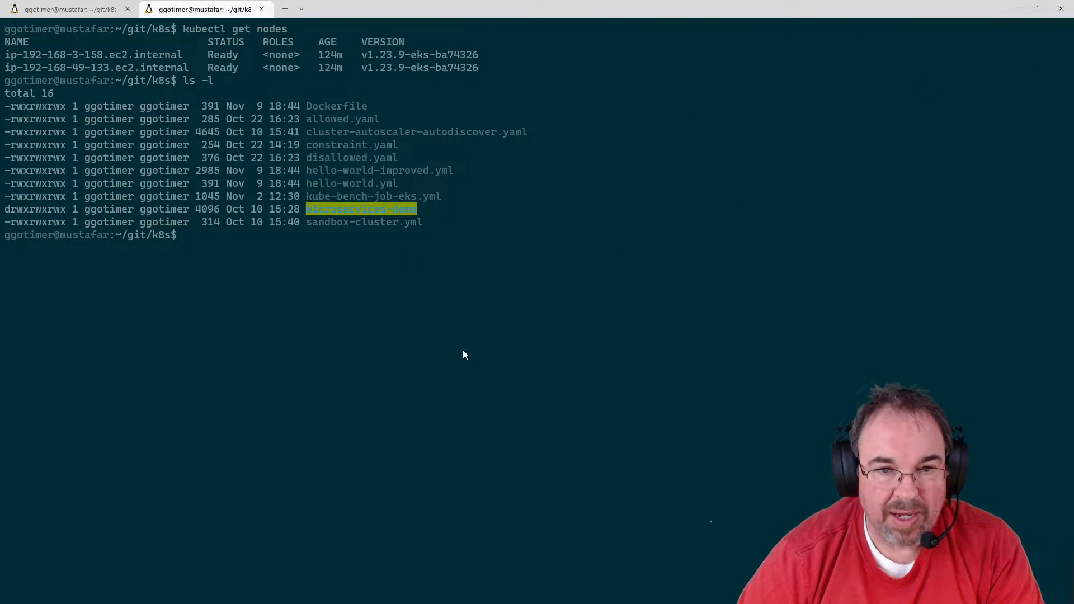
key(ctrl+l)
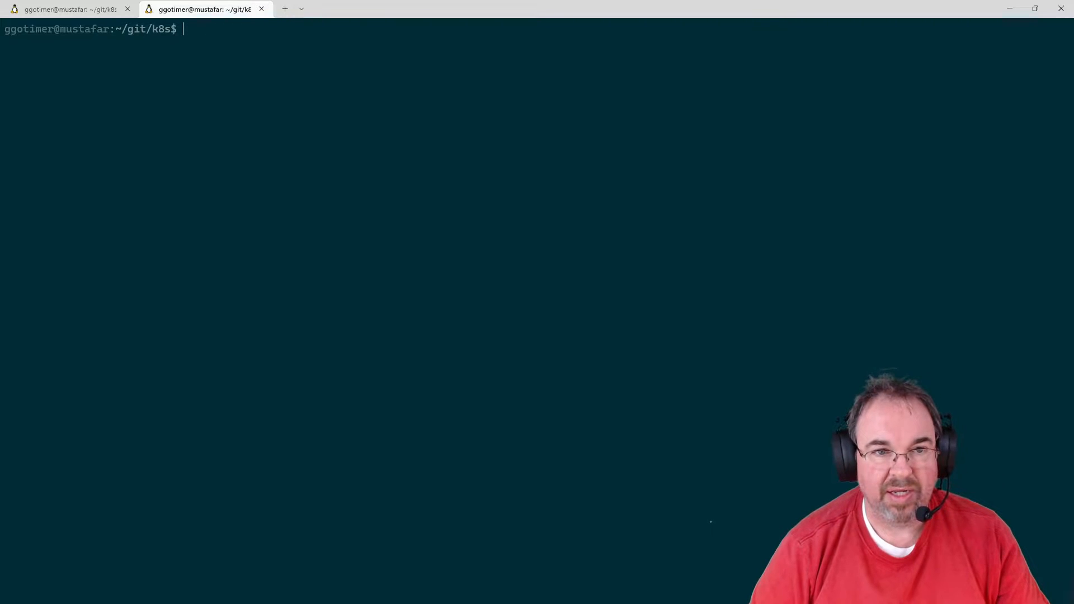
text(less k)
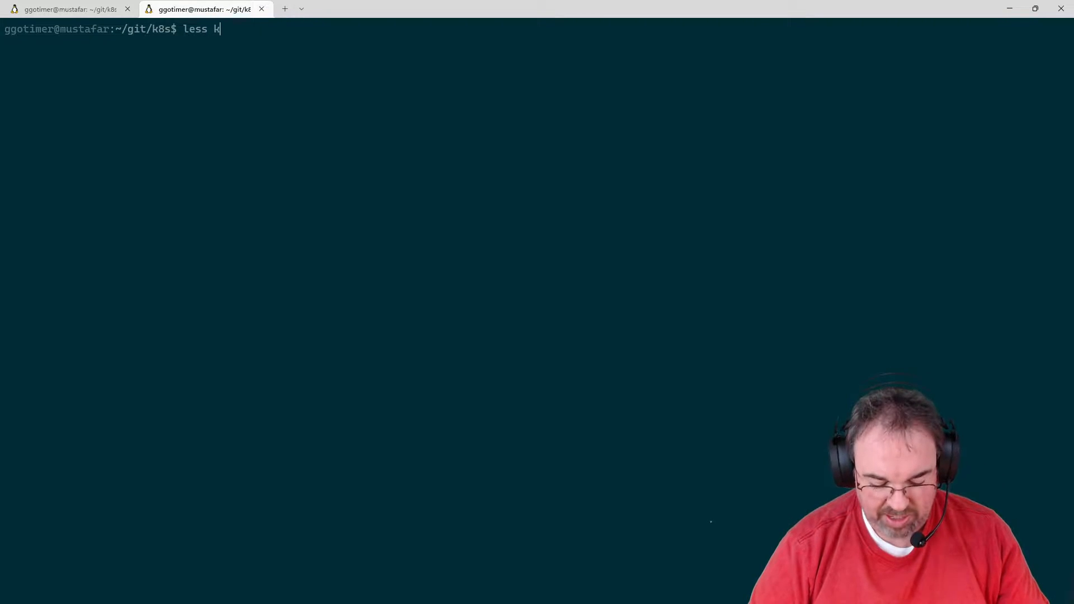
text(ube-bench-job-eks.yml)
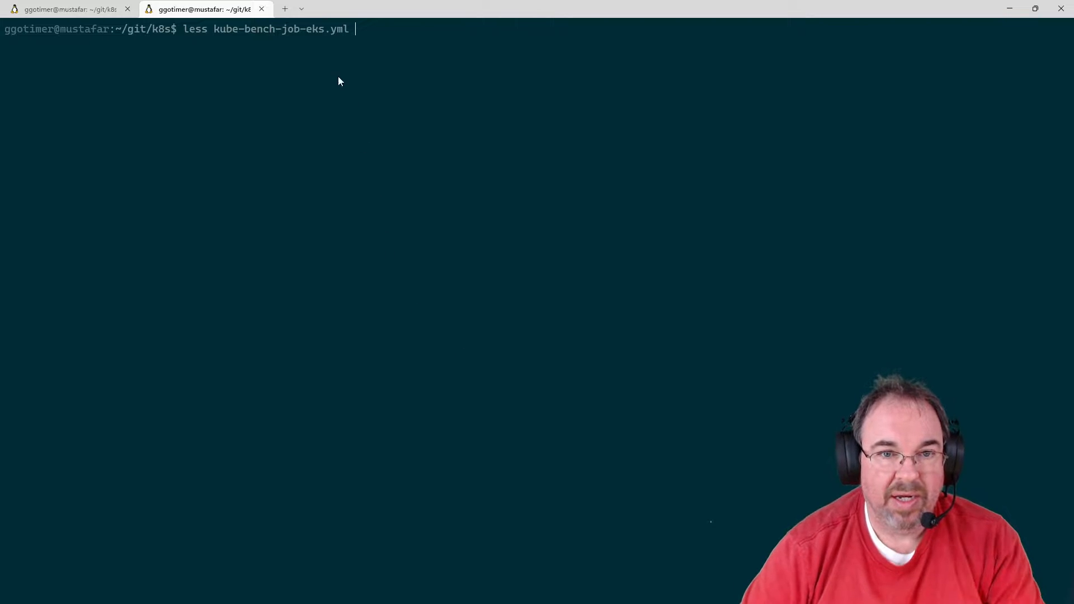
double_click(313, 29)
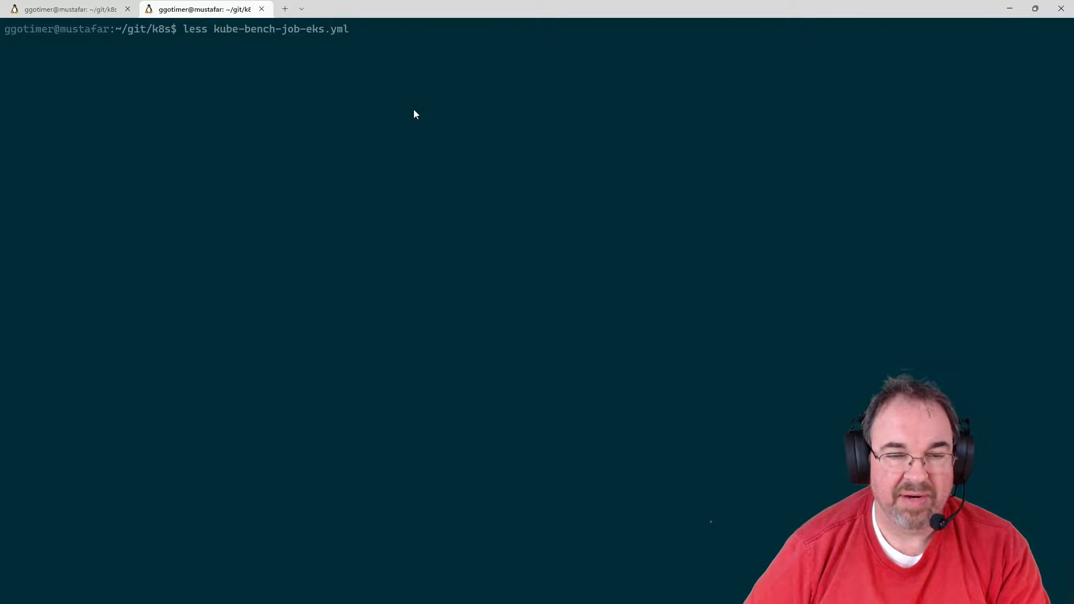
key(Return)
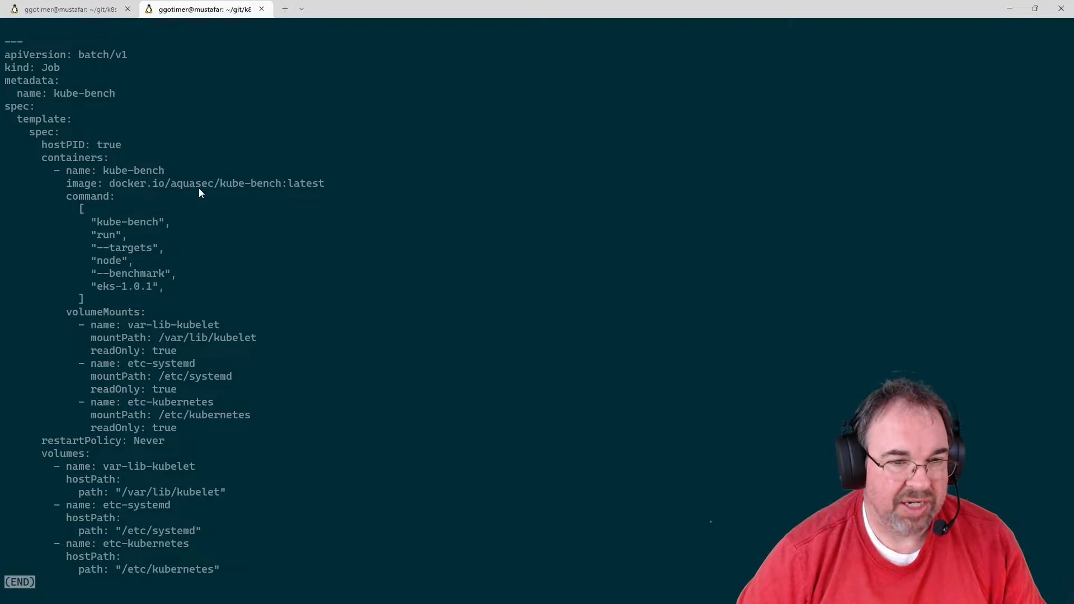
mouse_move(155, 277)
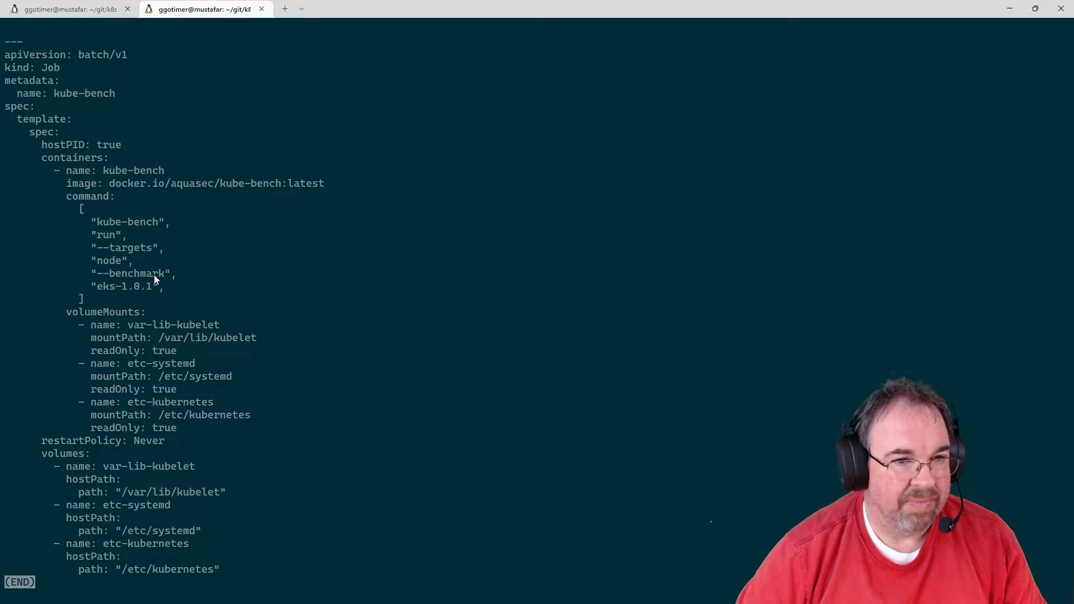
mouse_move(146, 185)
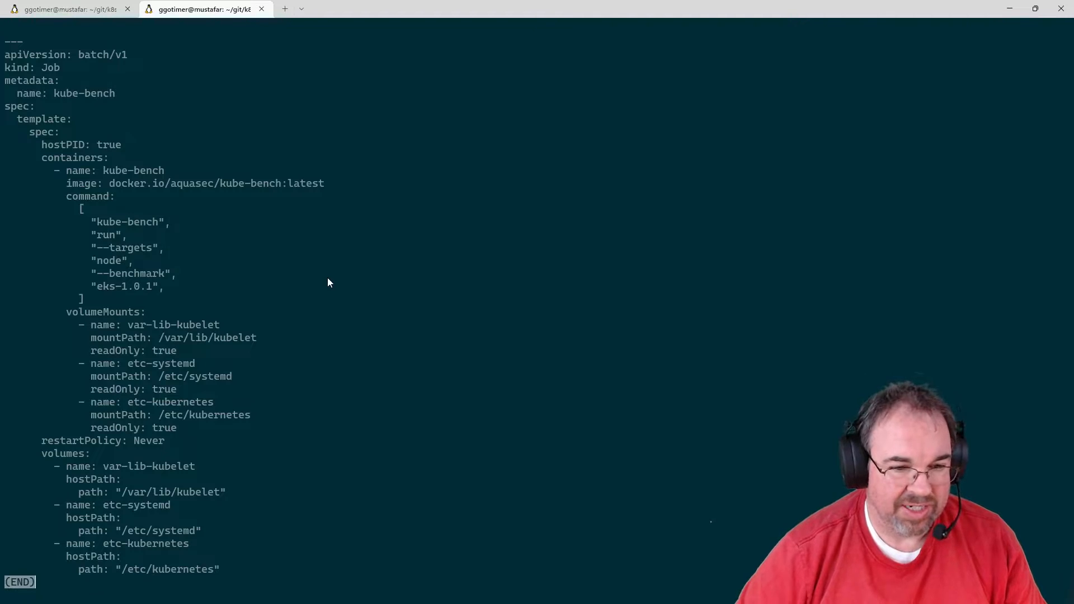
Quit less and run kubectl get nodes to list the two Ready EKS nodes
key(q)
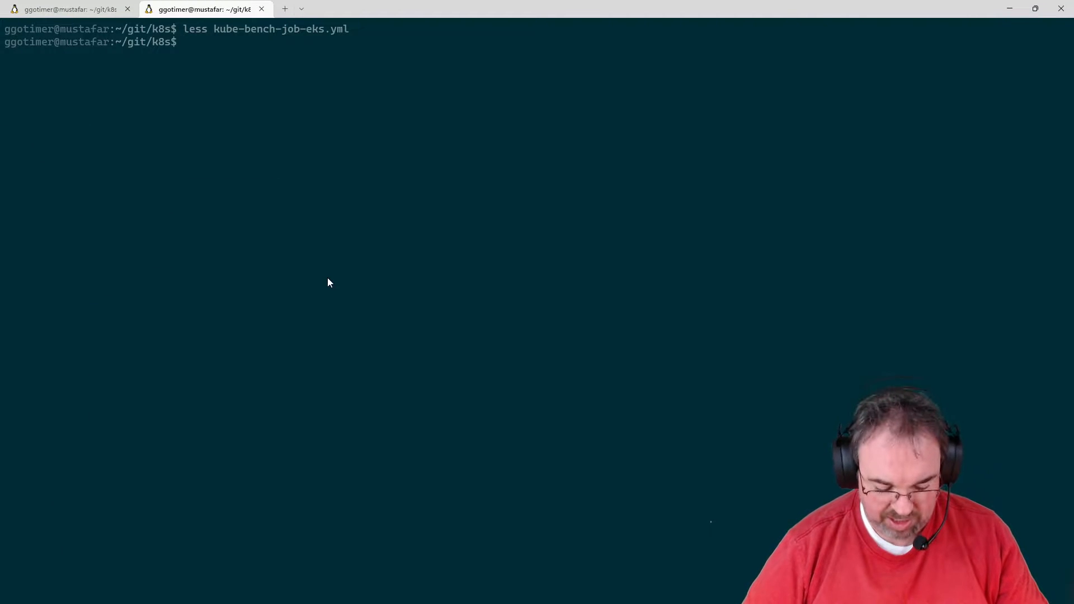
text(kubectl)
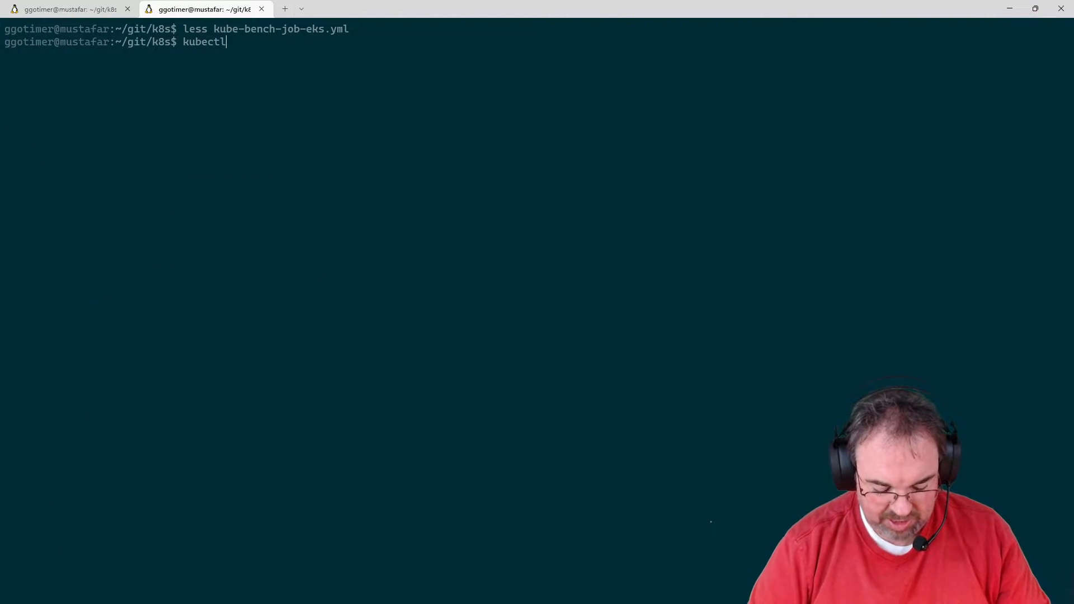
text(get nod)
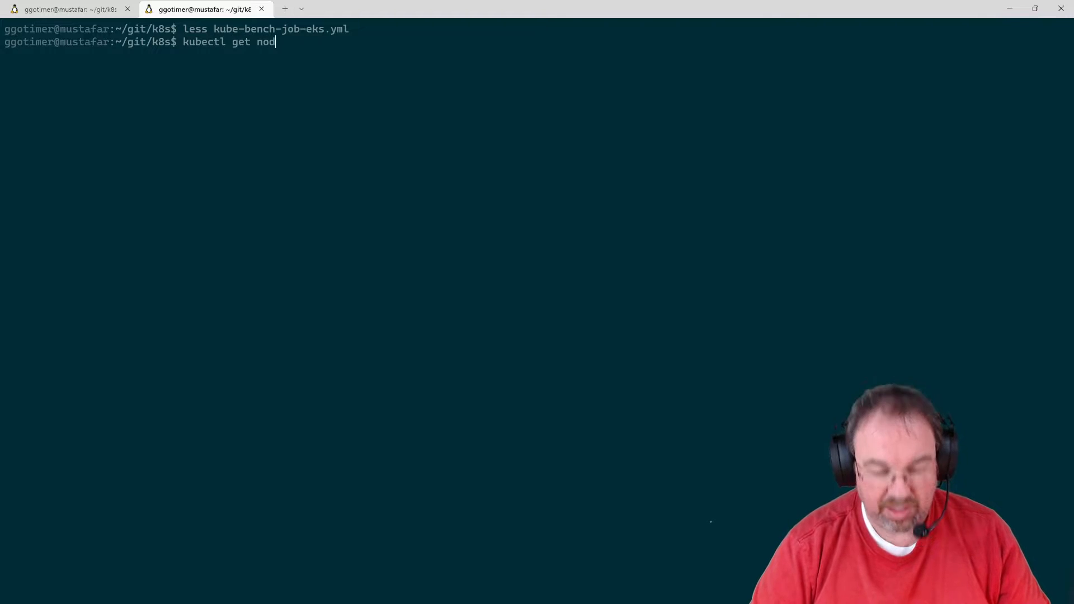
key(Return)
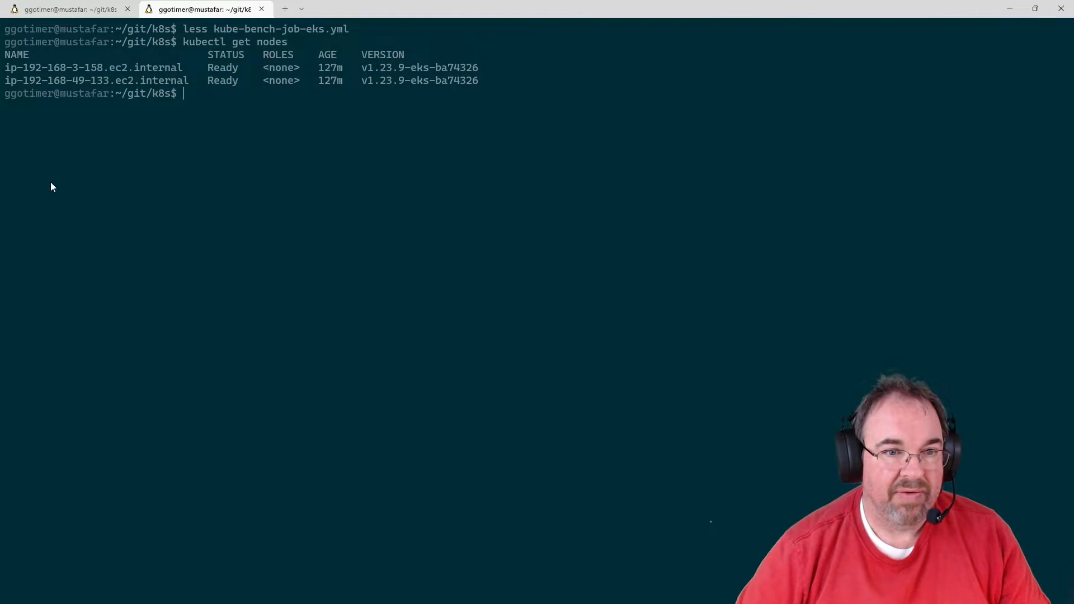
mouse_move(267, 170)
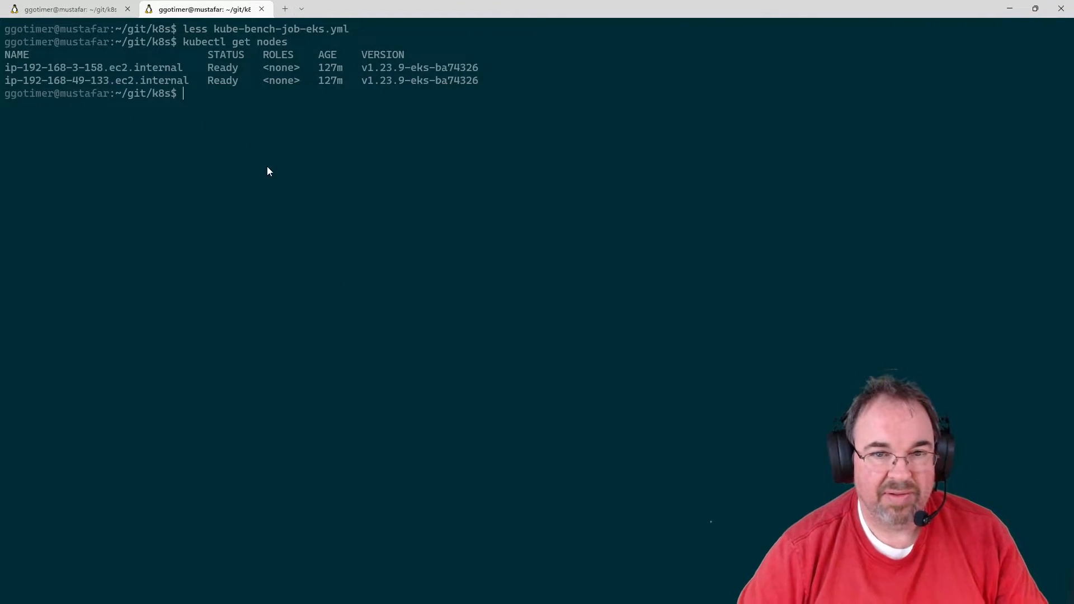
mouse_move(333, 223)
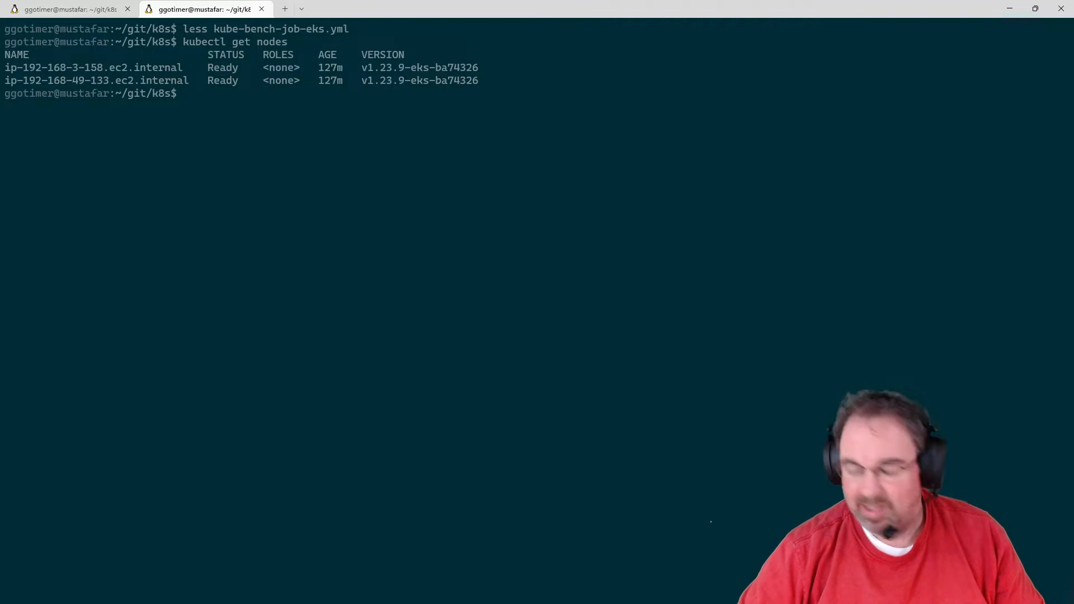
Apply the kube-bench job manifest with kubectl apply -f, then start a kubectl get pods check
text(kubectl apply -f kube-bench-job-eks.yaml)
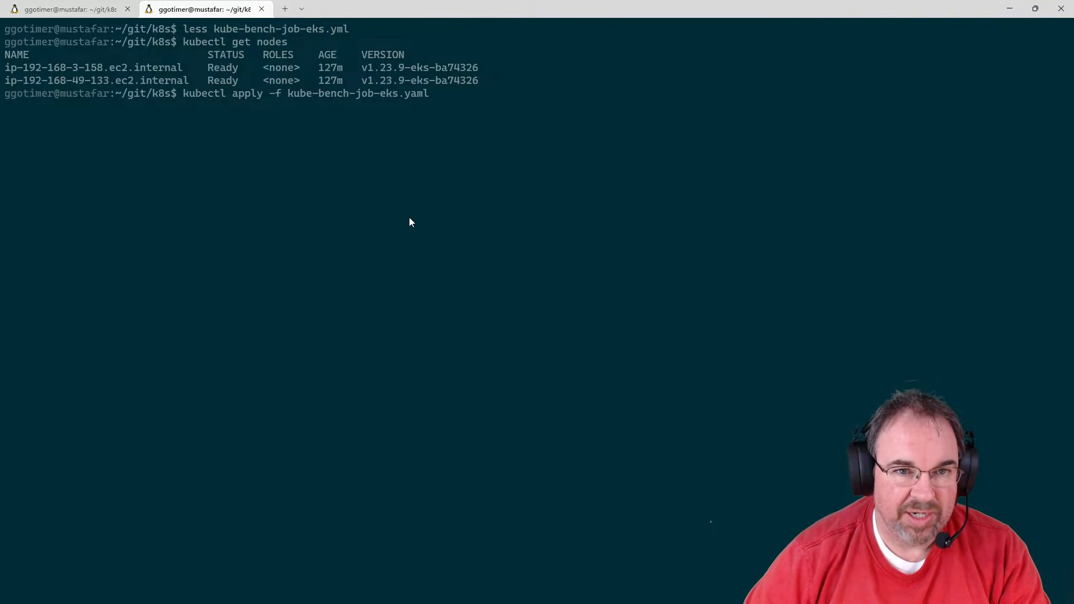
key(Return)
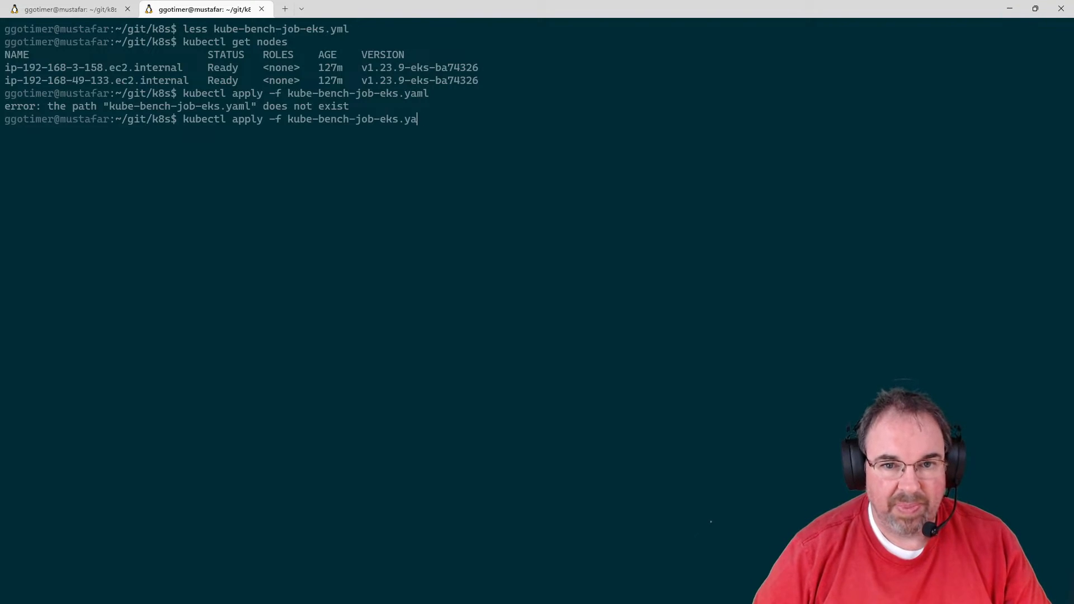
text(ml)
key(Return)
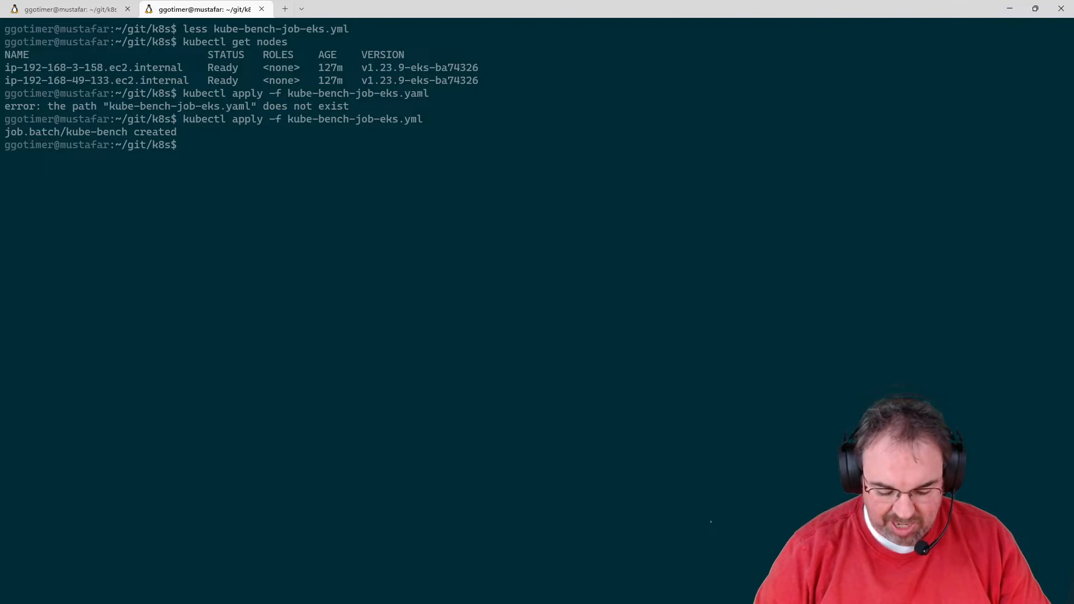
text(kubectl)
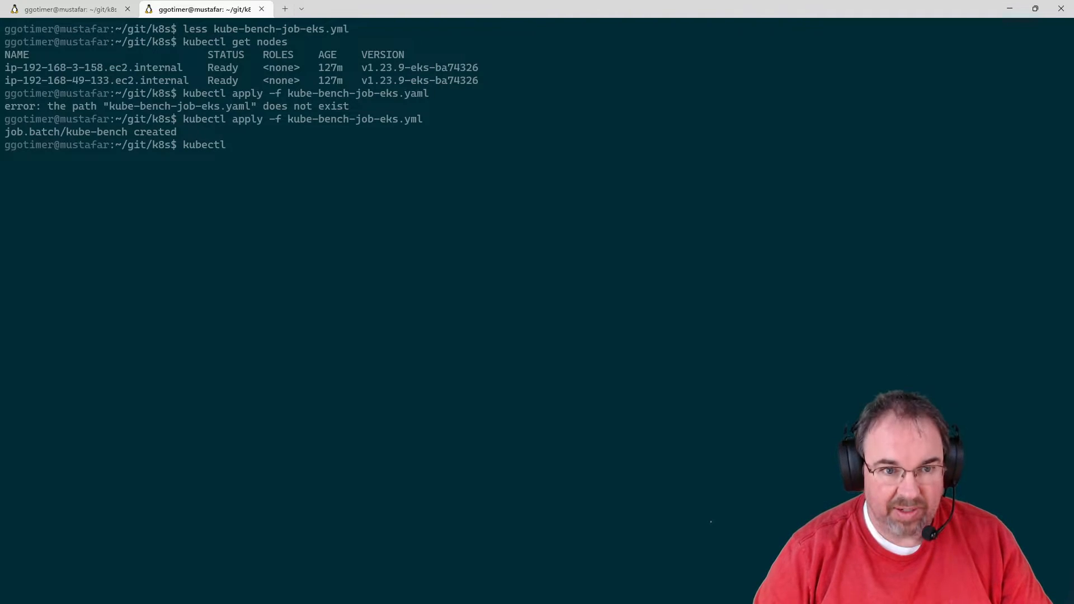
text(get pods)
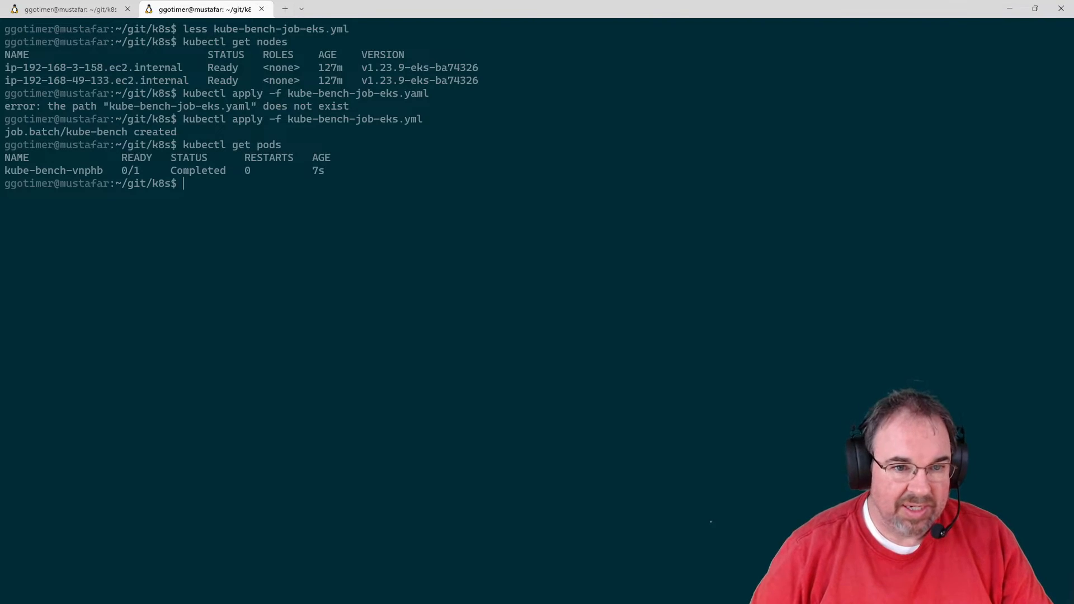
mouse_move(23, 175)
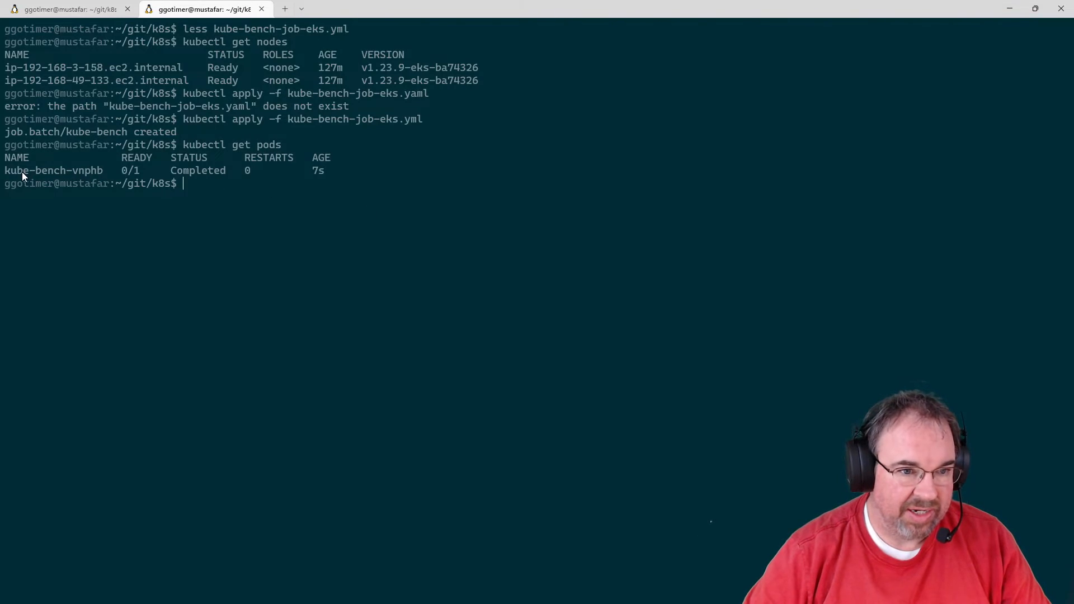
Run kubectl logs kube-bench-vnphb to show the CIS benchmark results
text(k)
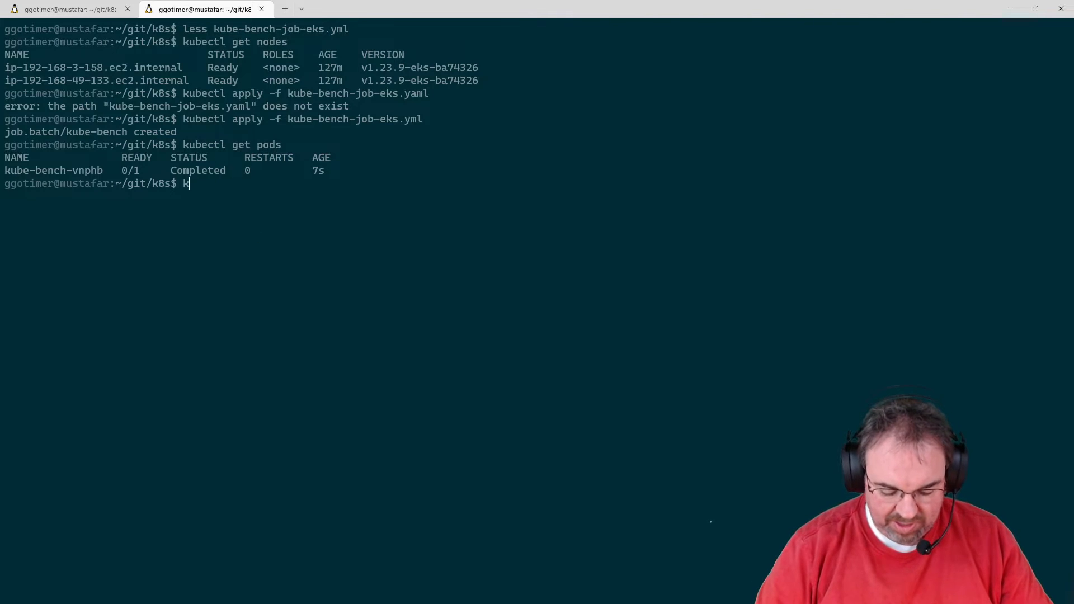
text(ubectl)
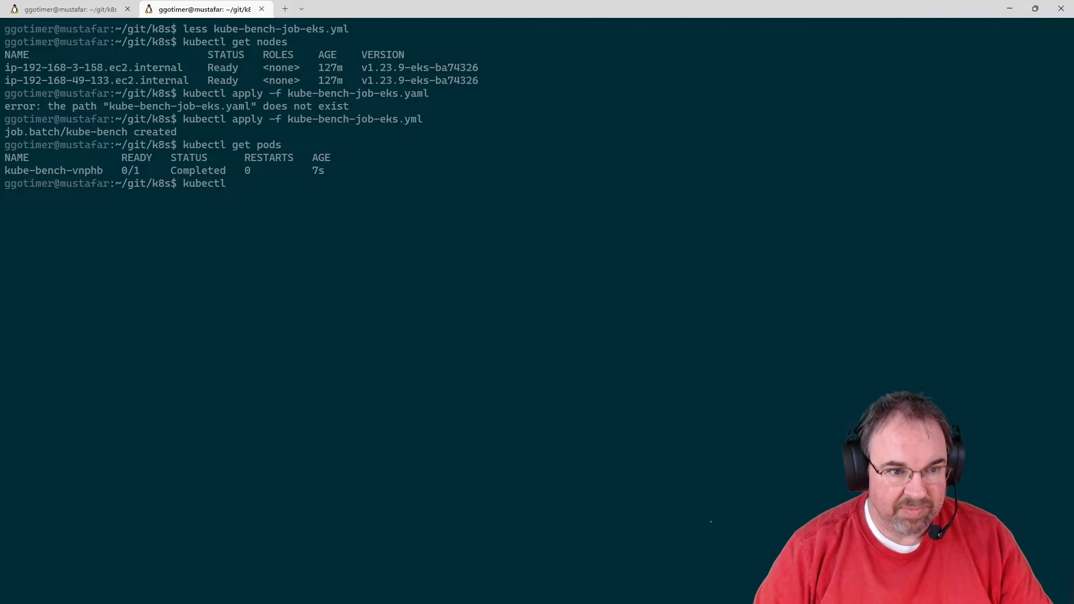
text(logs)
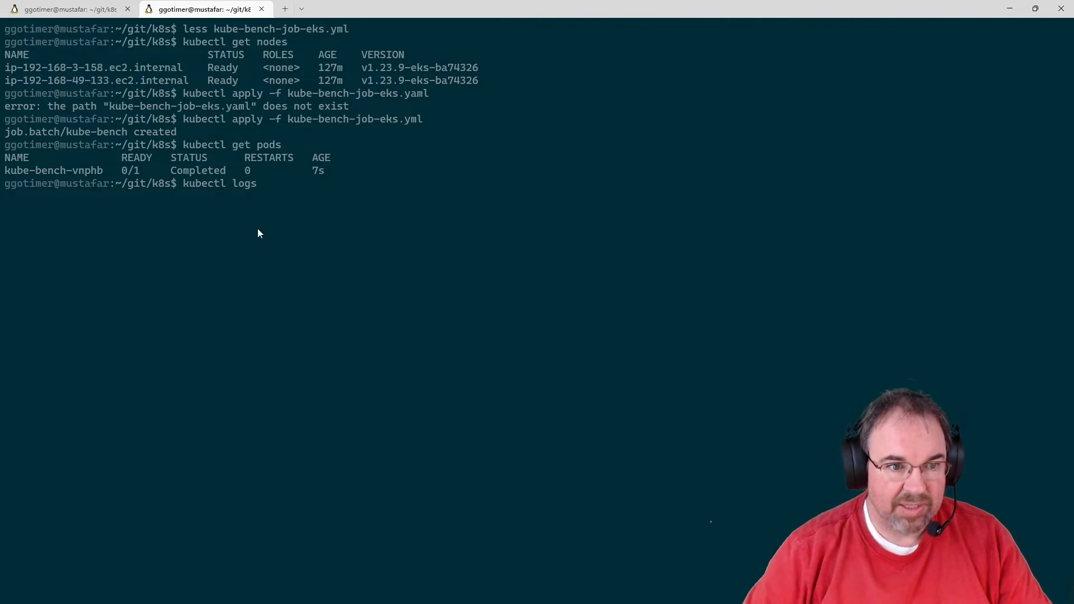
double_click(54, 170)
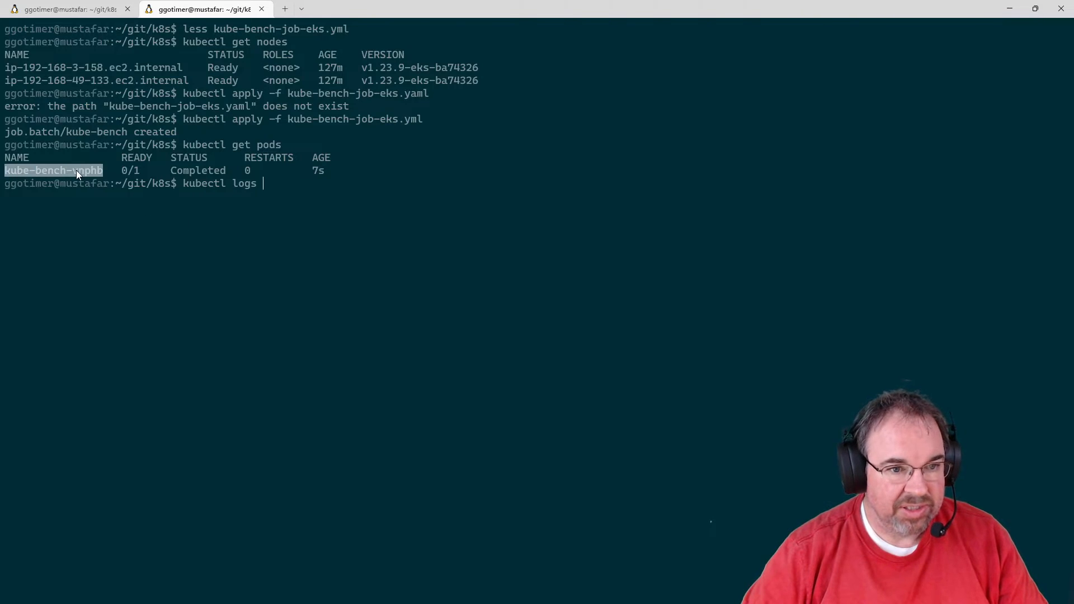
text(kube-bench-vnphb)
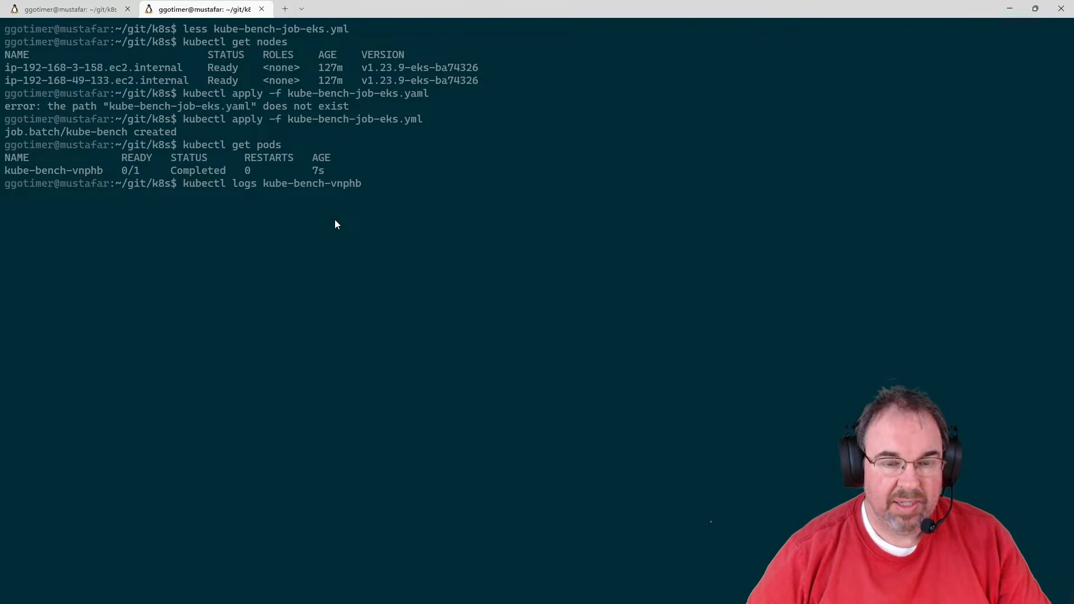
key(Return)
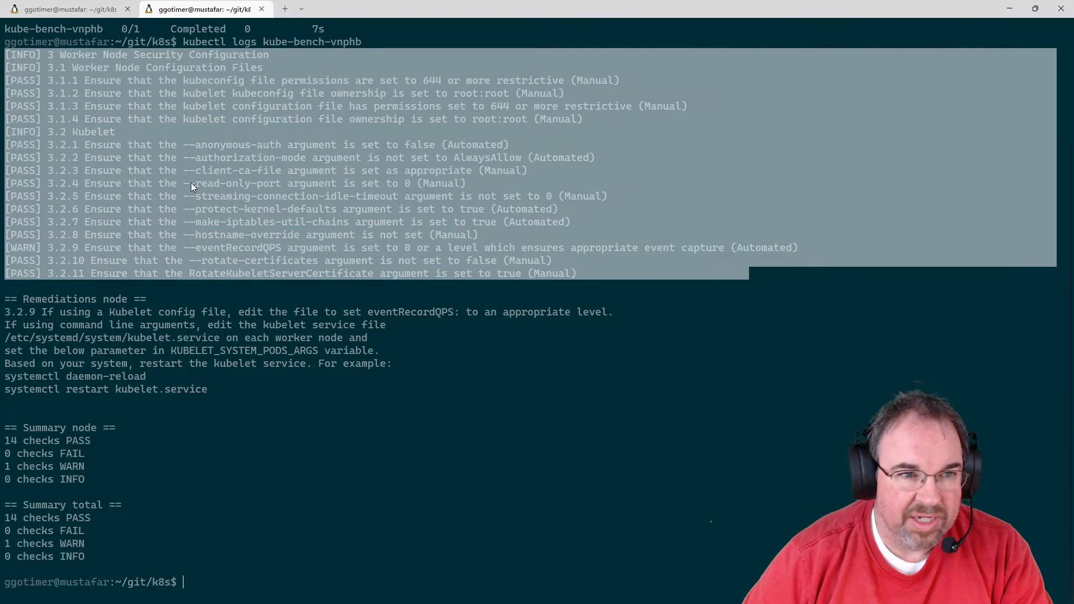
mouse_move(33, 234)
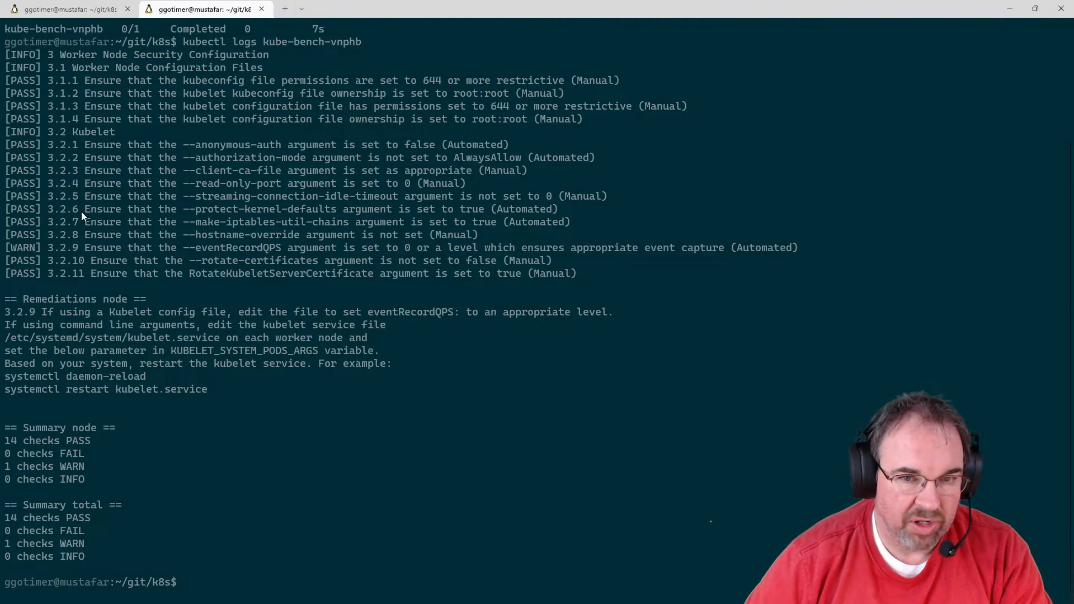
mouse_move(515, 106)
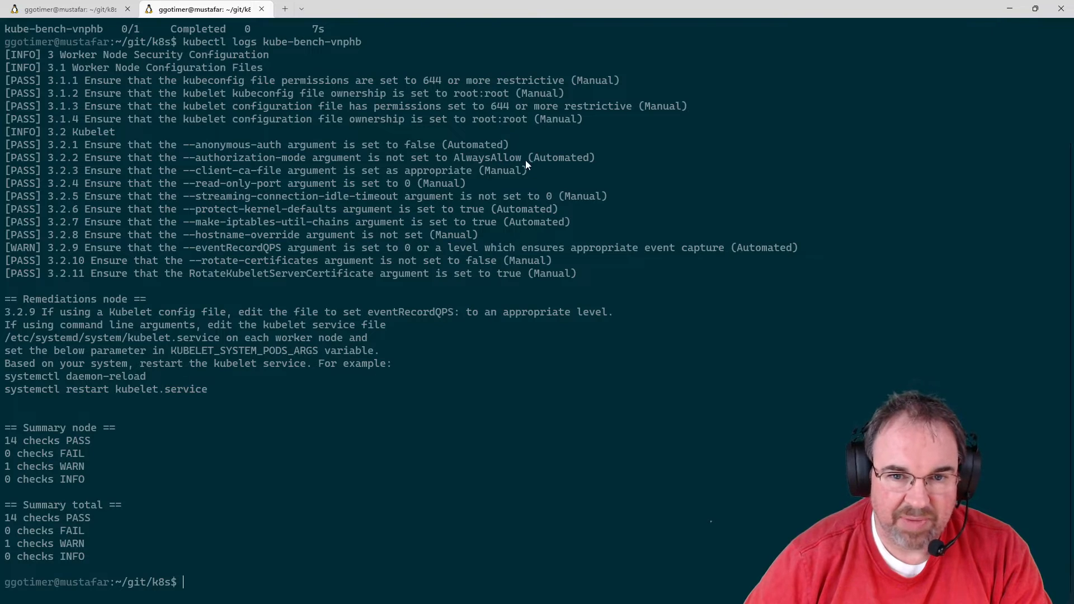
mouse_move(213, 345)
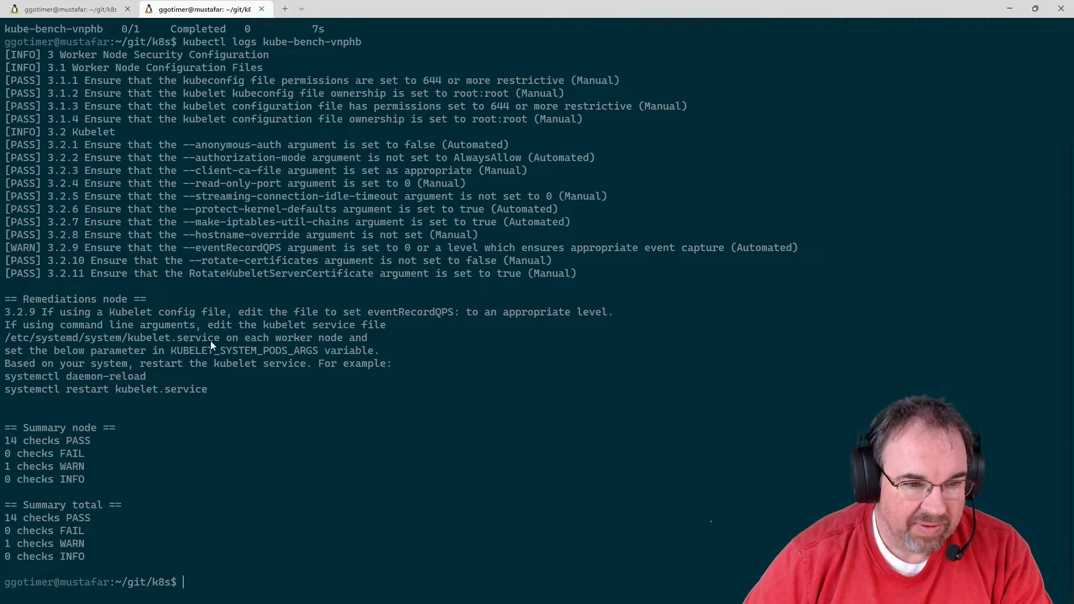
mouse_move(19, 313)
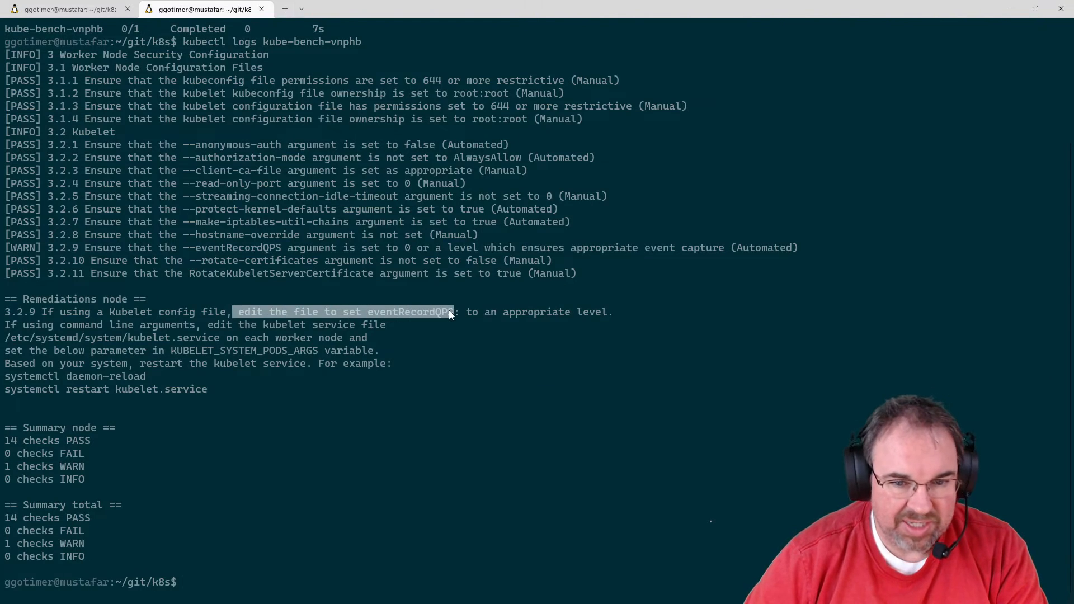
mouse_move(455, 326)
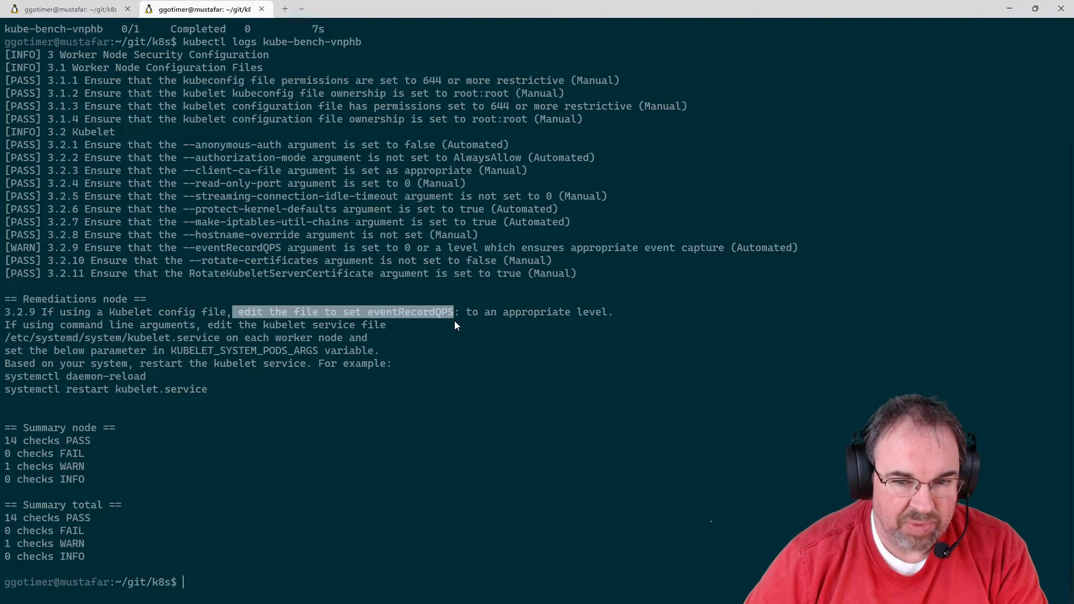
mouse_move(371, 327)
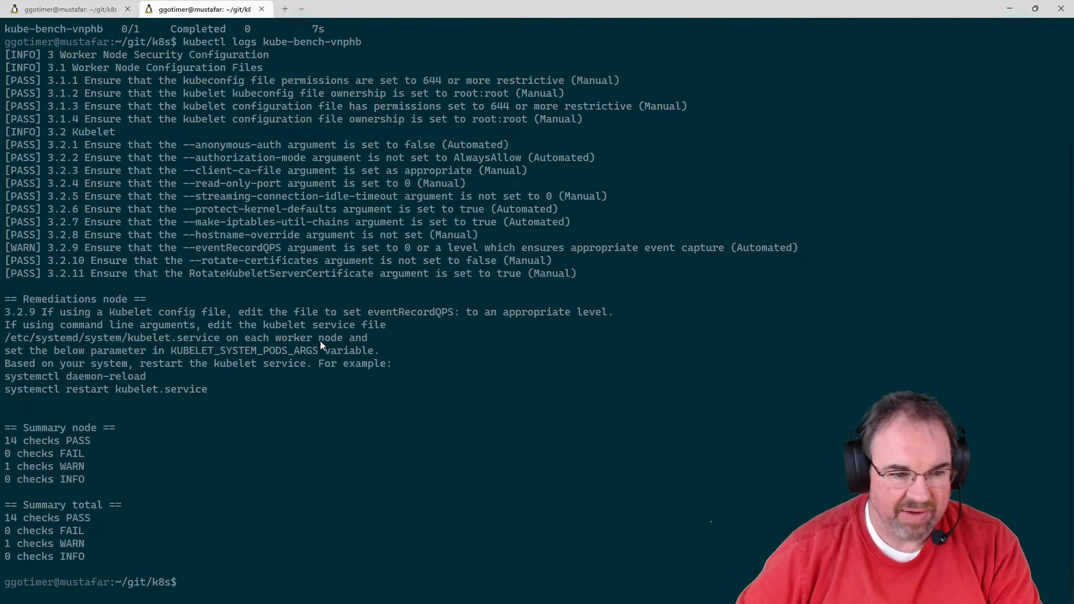
mouse_move(399, 382)
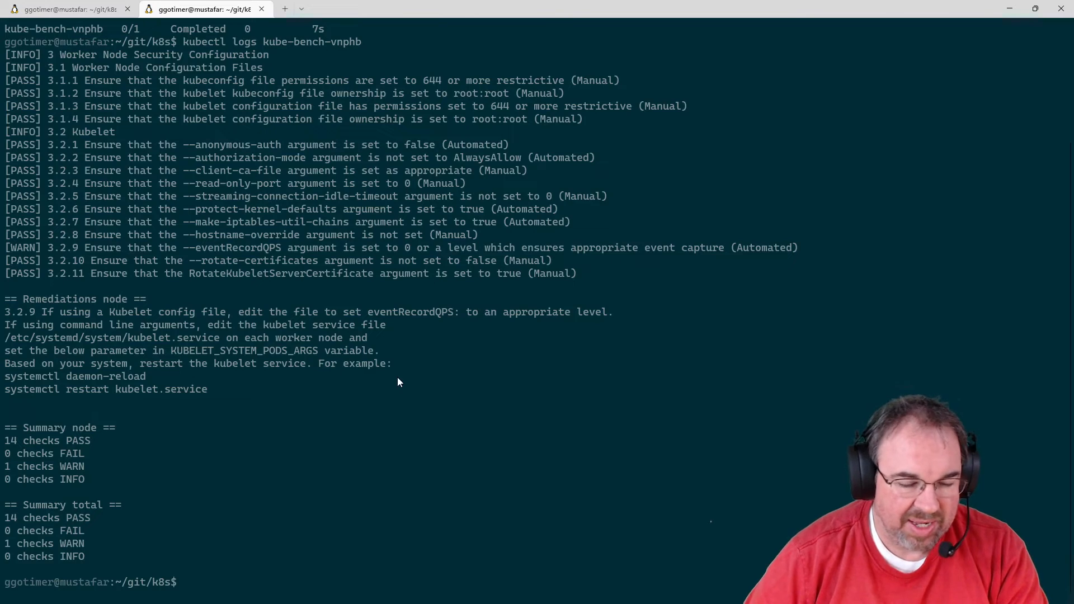
mouse_move(36, 77)
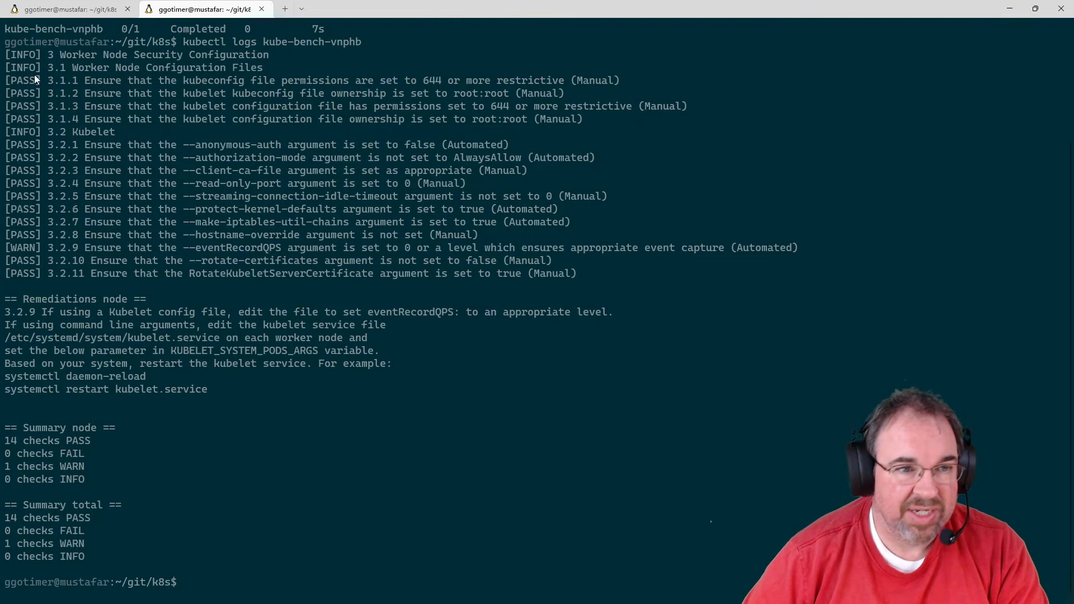
mouse_move(184, 343)
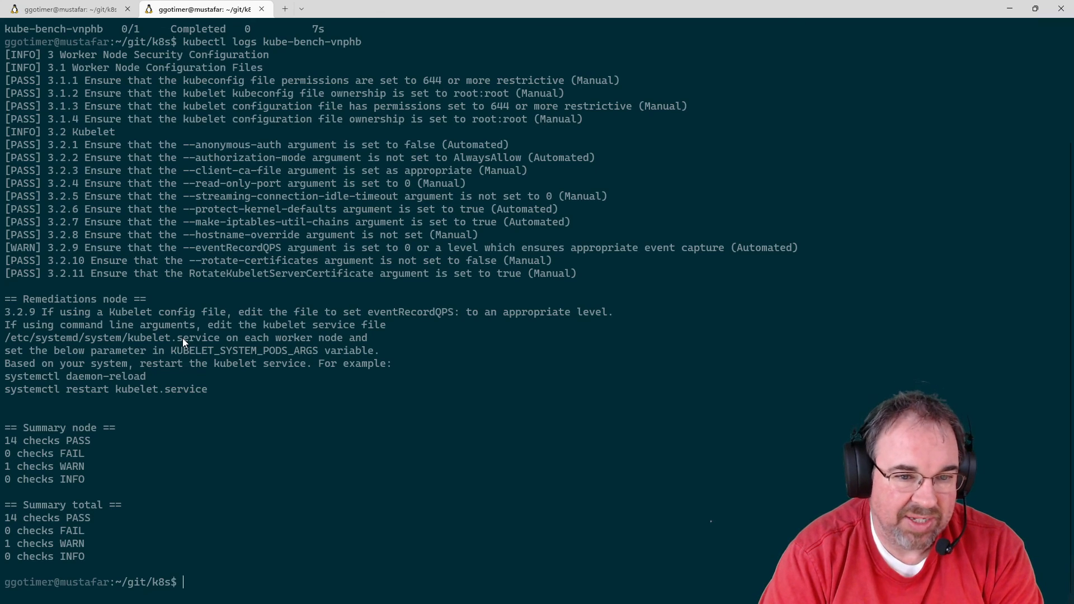
mouse_move(181, 342)
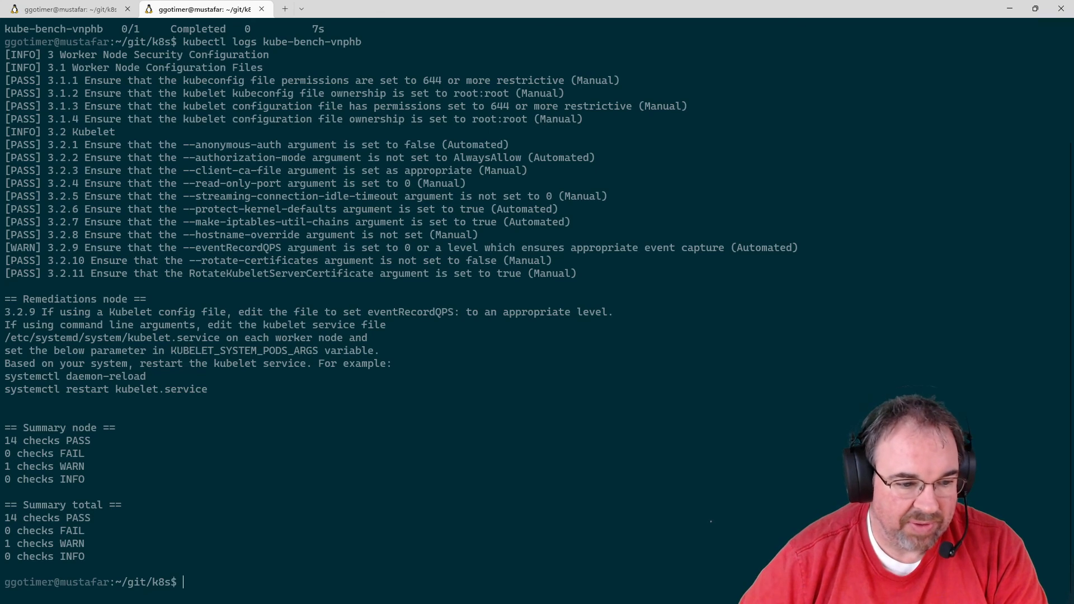